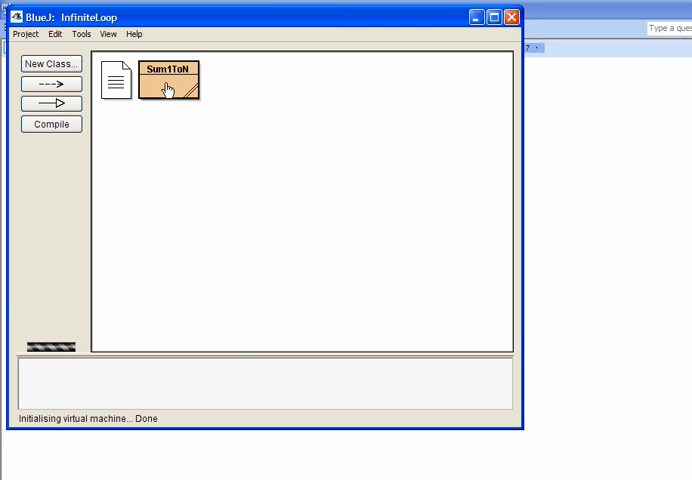
# Step: Open the Sum1ToN source in the editor and scroll through the code, including the constructor
pyautogui.doubleClick(170, 85)
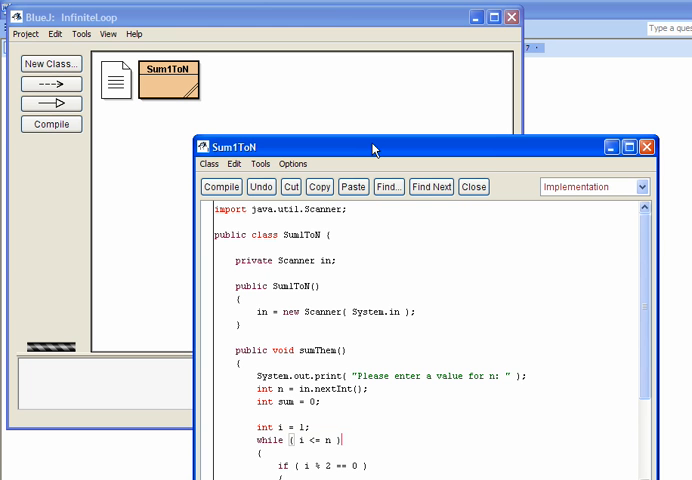
pyautogui.click(221, 187)
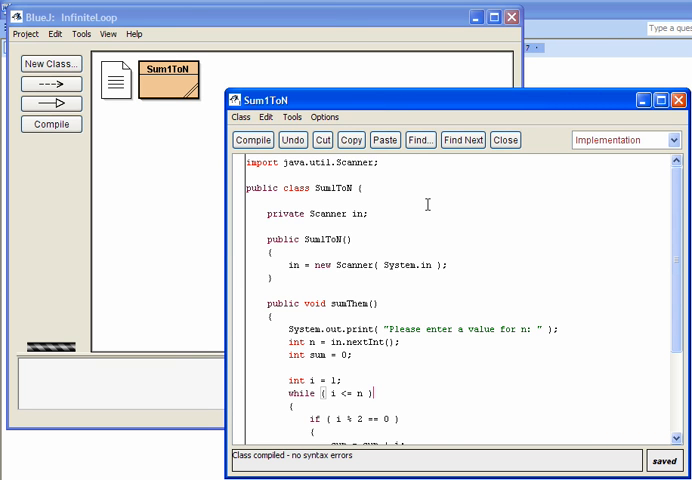
pyautogui.moveTo(419, 203)
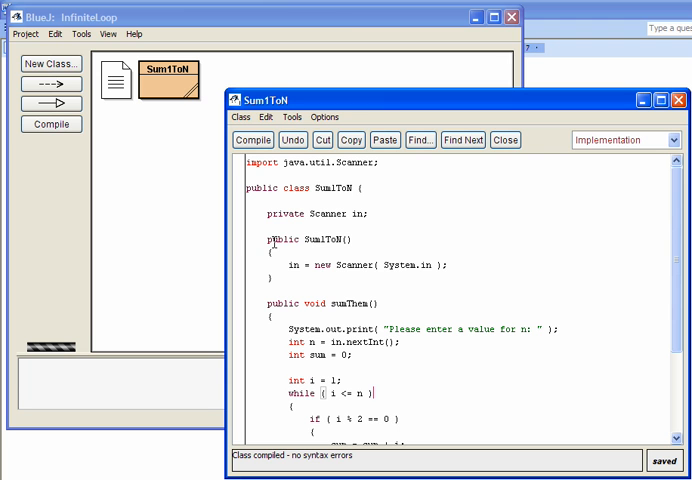
pyautogui.moveTo(419, 277)
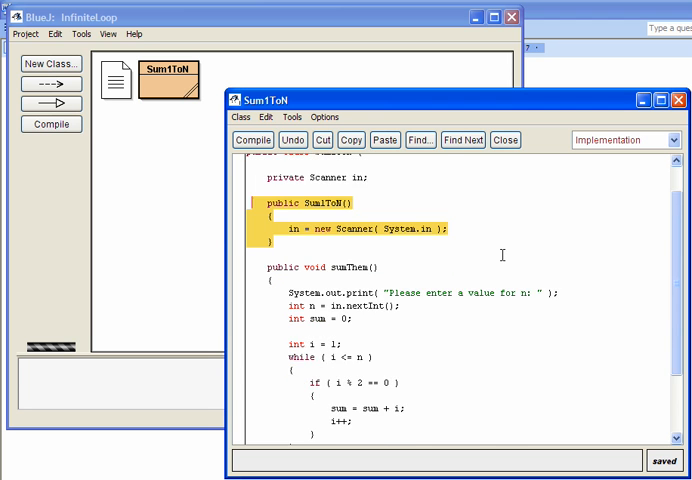
pyautogui.scroll(-3)
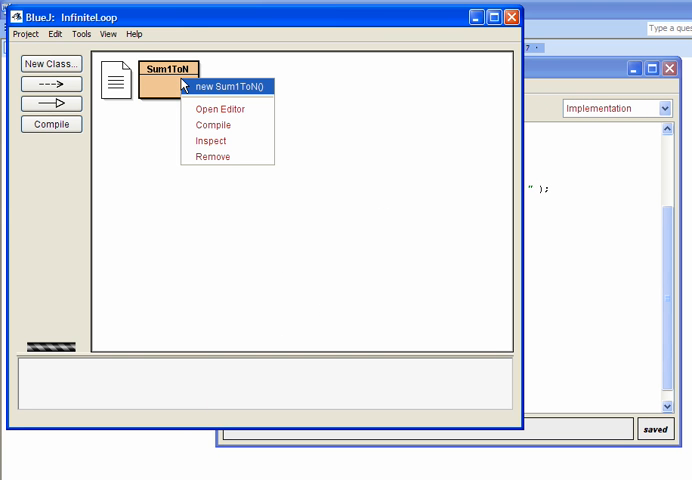
pyautogui.moveTo(213, 89)
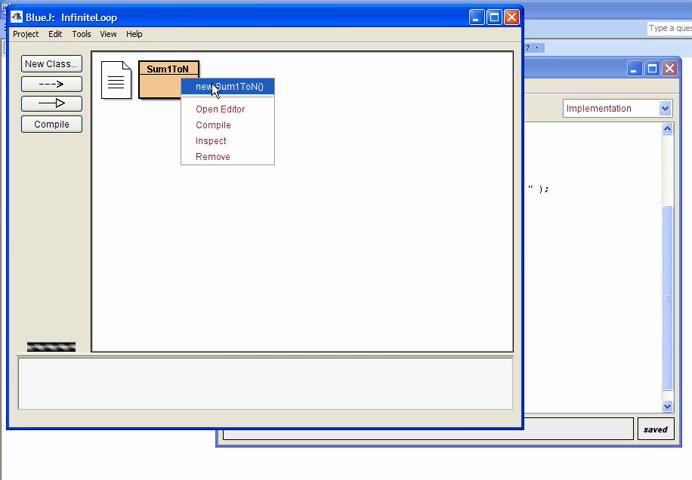
# Step: Create a Sum1ToN object with the default name and run sumThem, entering 4 for n
pyautogui.click(227, 89)
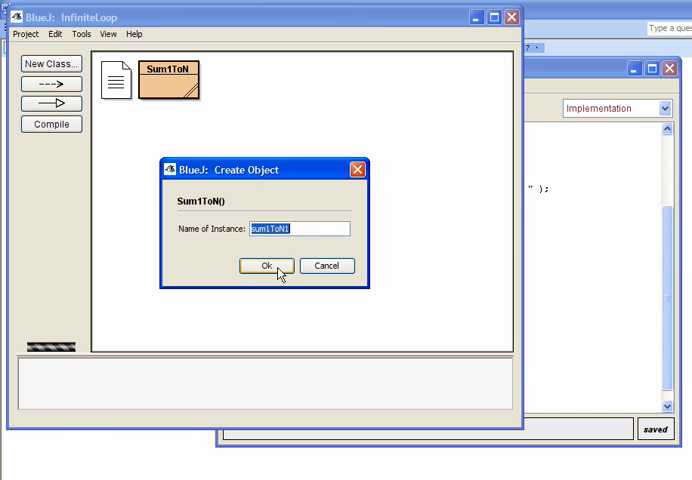
pyautogui.click(261, 266)
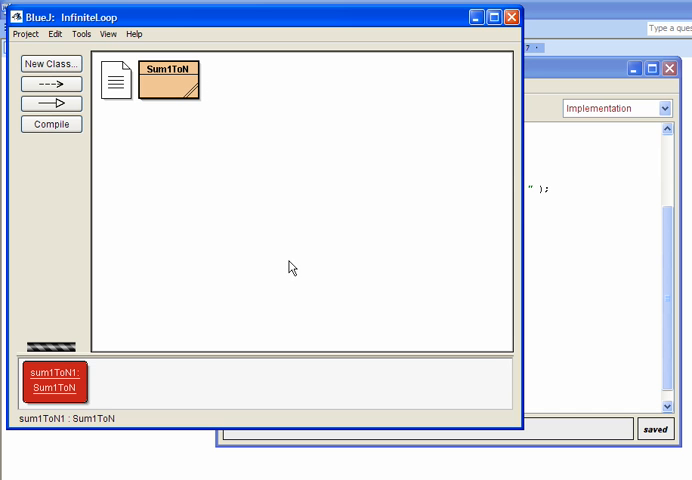
pyautogui.rightClick(54, 380)
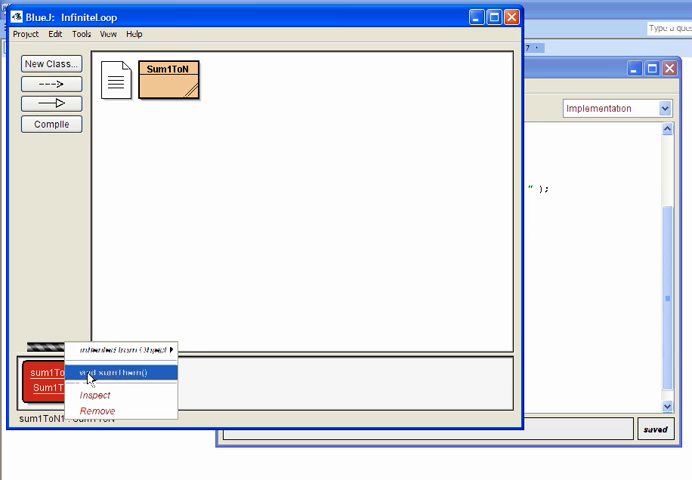
pyautogui.click(112, 374)
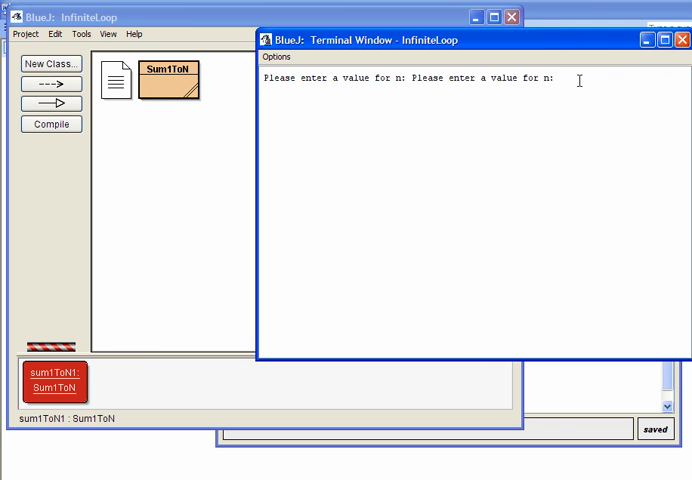
pyautogui.write('4')
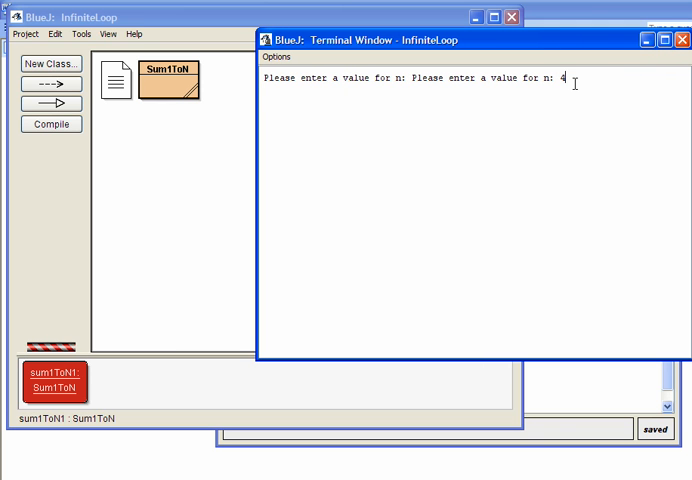
pyautogui.write('4')
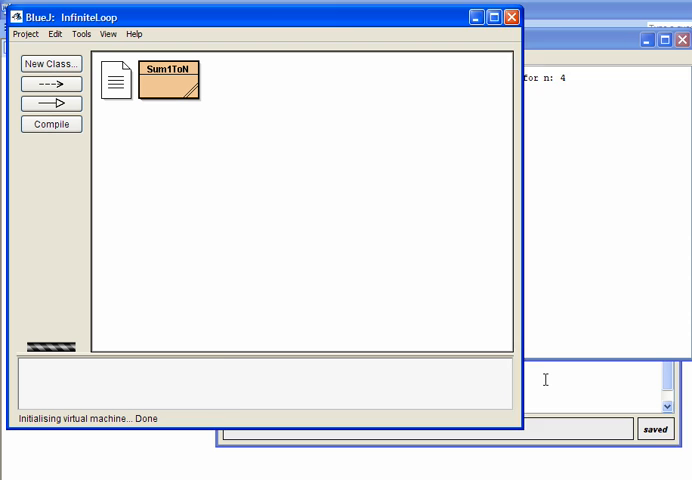
# Step: Bring the Sum1ToN editor forward to view the sumThem while loop
pyautogui.doubleClick(170, 82)
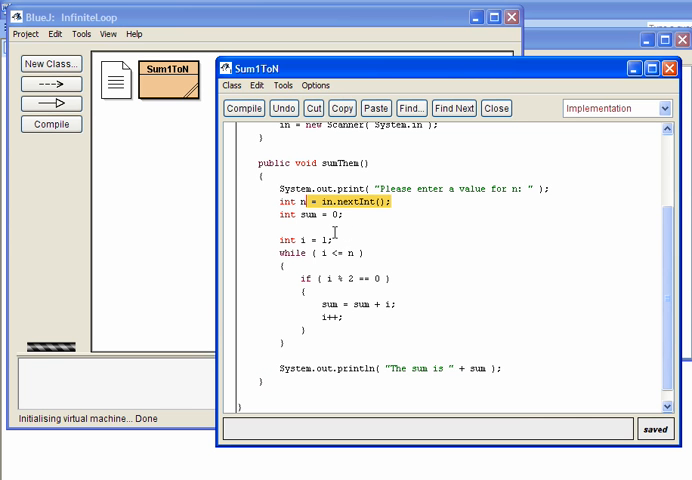
pyautogui.moveTo(375, 271)
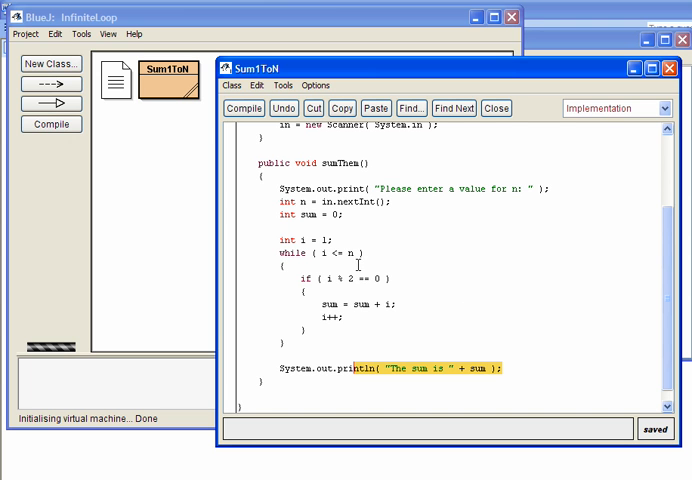
pyautogui.moveTo(302, 279)
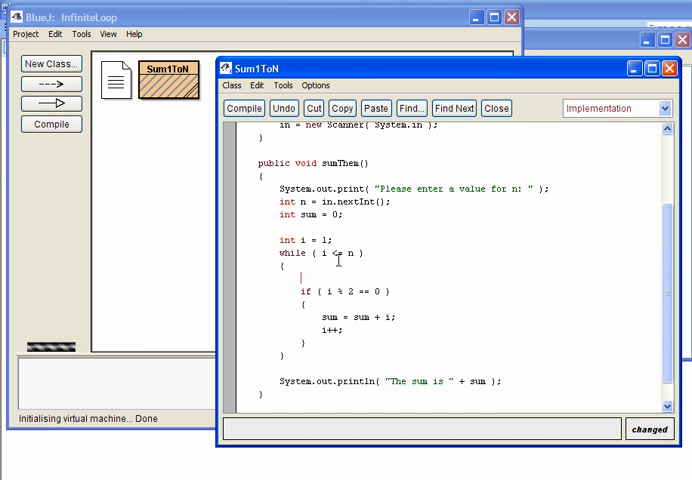
# Step: Insert System.out.println( "i is " + i ); atop the while loop and compile
pyautogui.write('System.out.println( "')
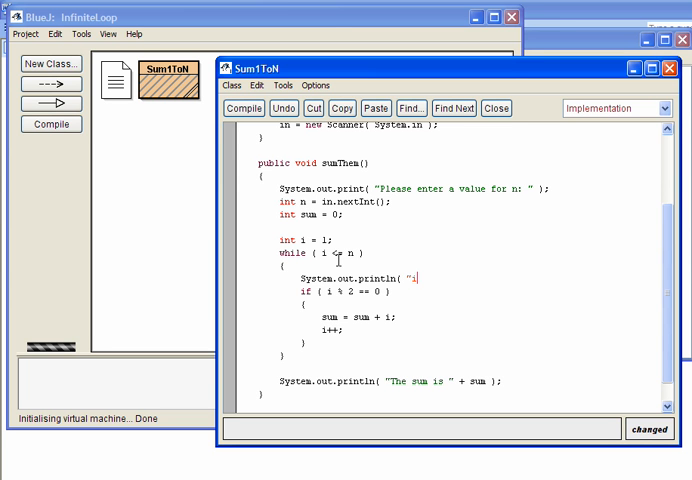
pyautogui.write('is " + i )')
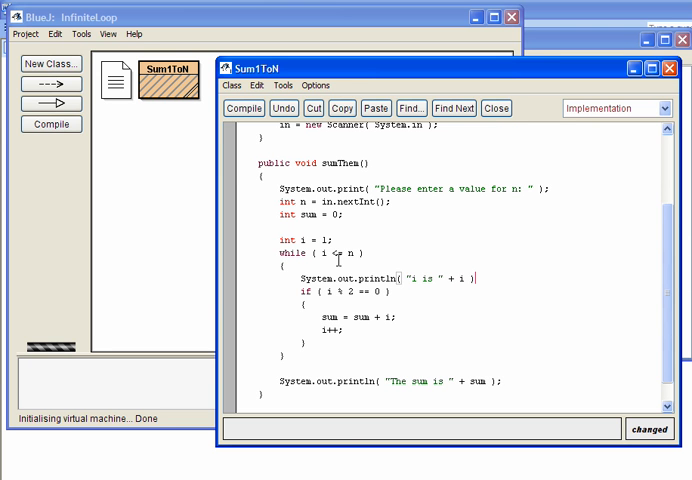
pyautogui.write(';')
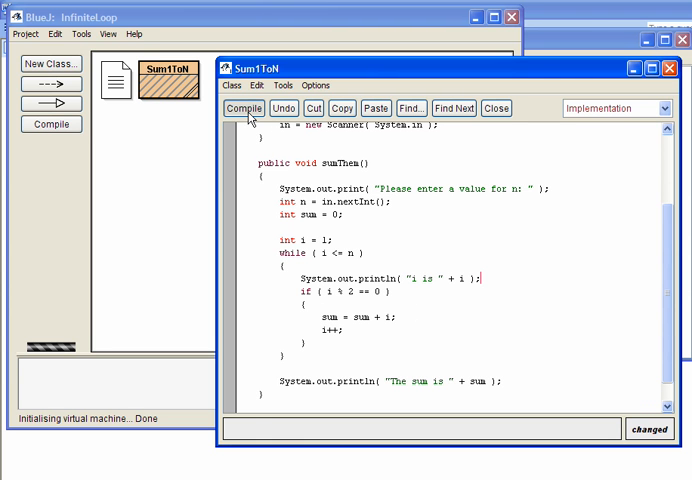
pyautogui.click(242, 109)
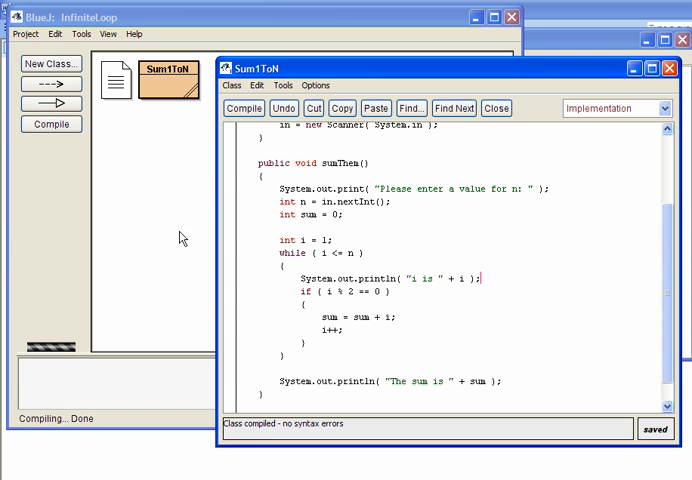
# Step: Create a fresh Sum1ToN object and run sumThem with n as 4
pyautogui.rightClick(175, 85)
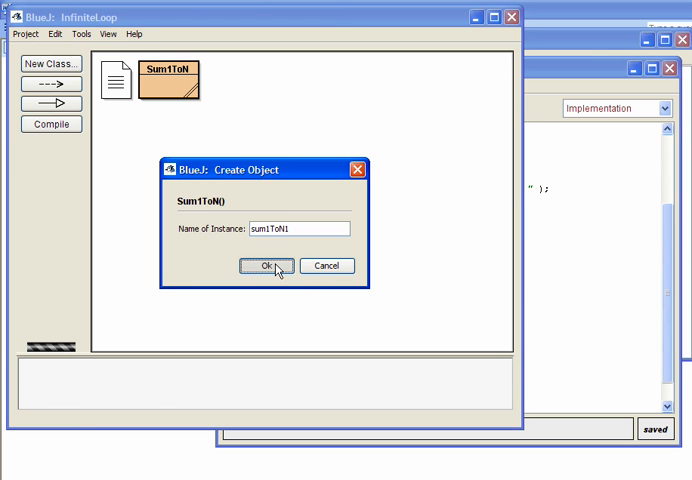
pyautogui.click(266, 266)
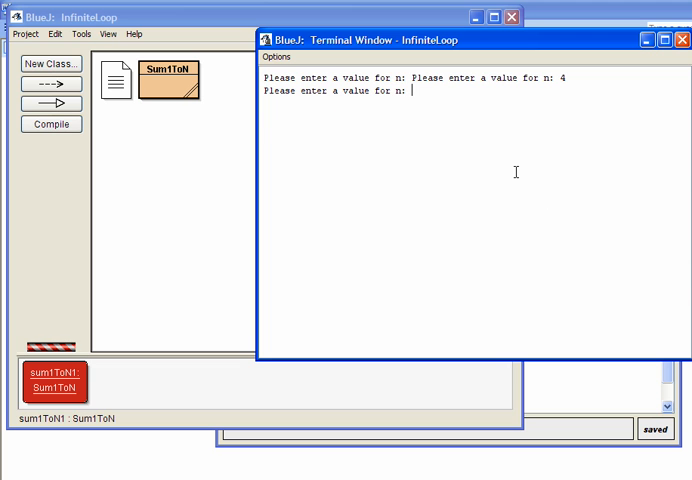
pyautogui.write('4')
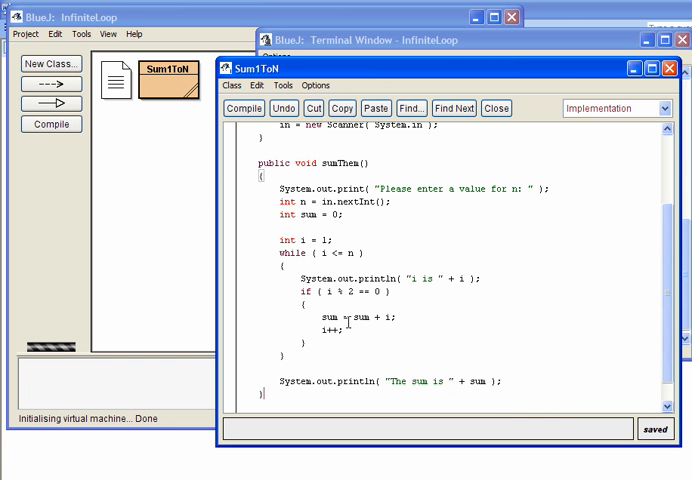
# Step: Change the second println to "at the end i is " + i and compile Sum1ToN
pyautogui.doubleClick(320, 328)
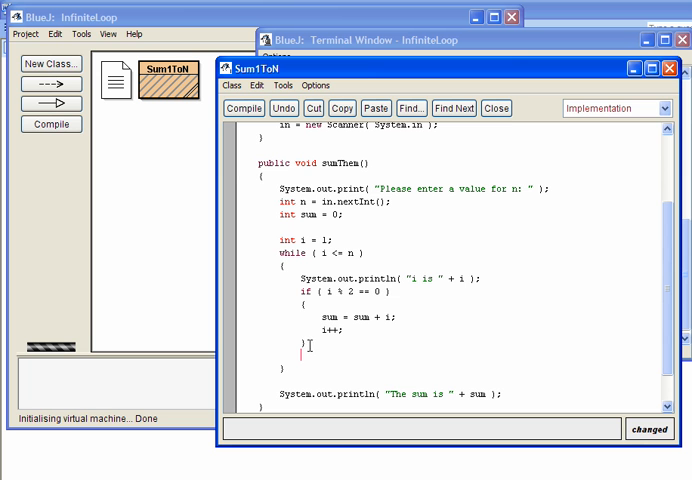
pyautogui.write('System.out.println( "i is " + i );')
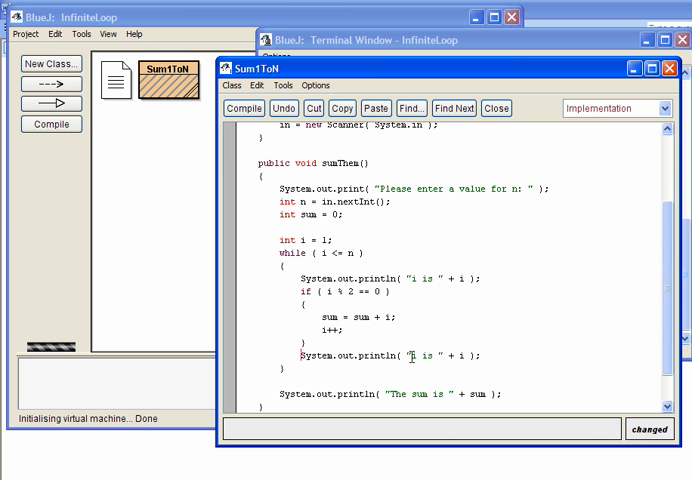
pyautogui.write('at the end')
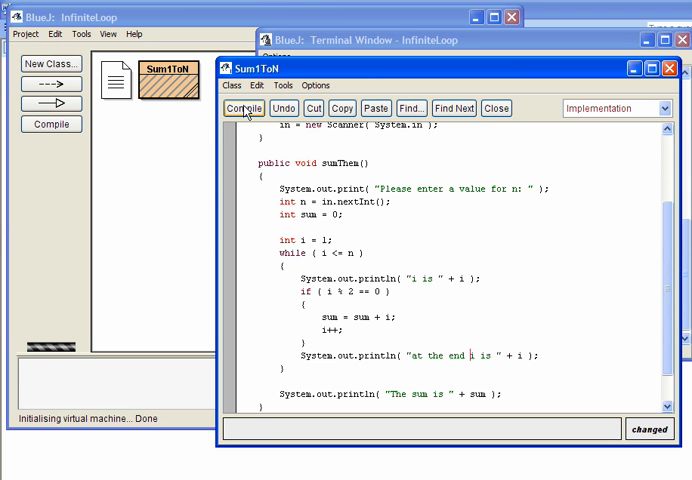
pyautogui.click(242, 108)
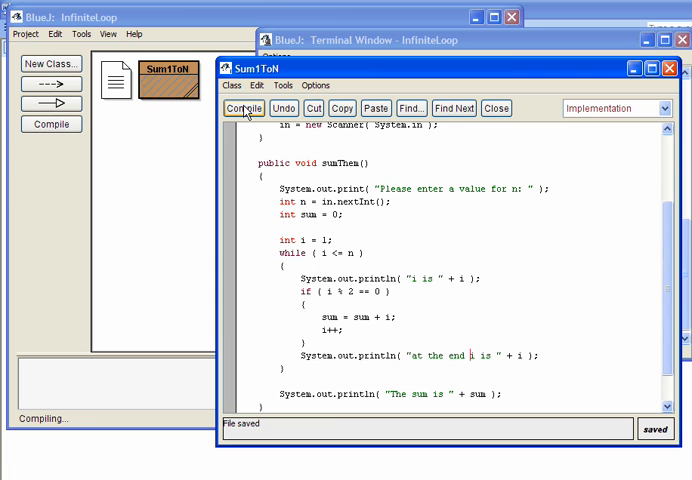
pyautogui.click(242, 108)
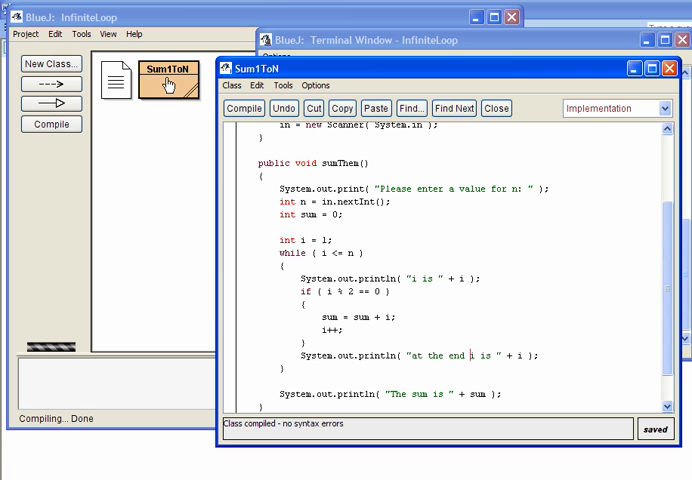
pyautogui.rightClick(170, 90)
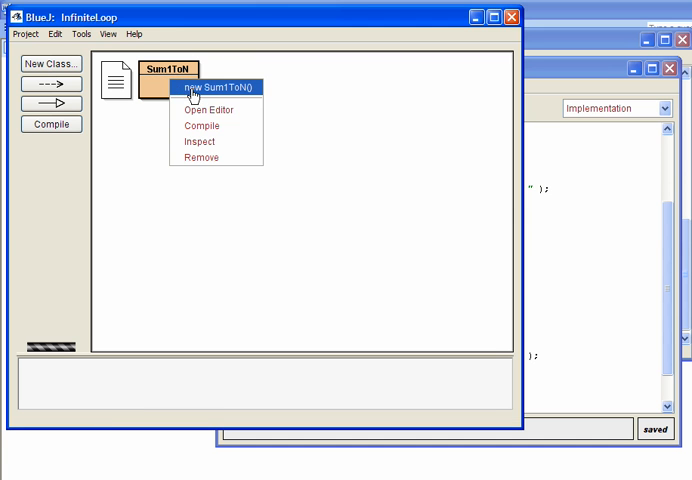
# Step: Create a Sum1ToN object and run it, showing repeated "i is 1" output
pyautogui.click(214, 86)
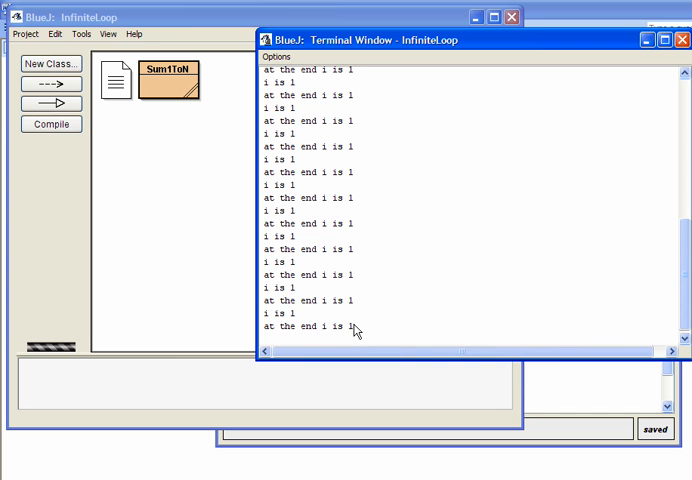
pyautogui.moveTo(331, 336)
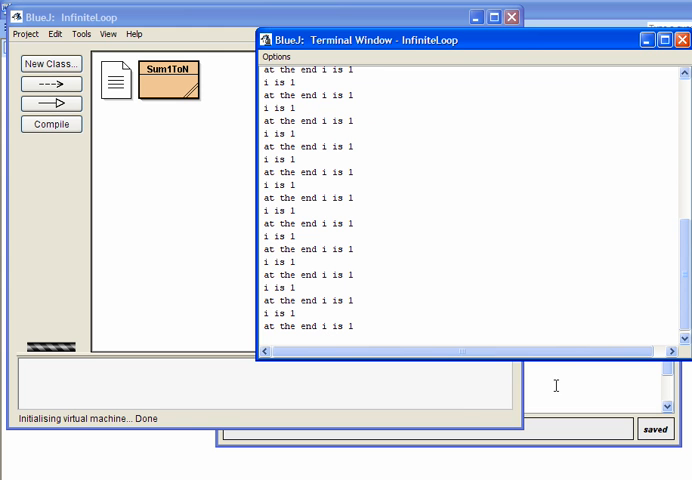
# Step: Remove i++ from inside the if braces and add i++; after the closing brace
pyautogui.doubleClick(162, 80)
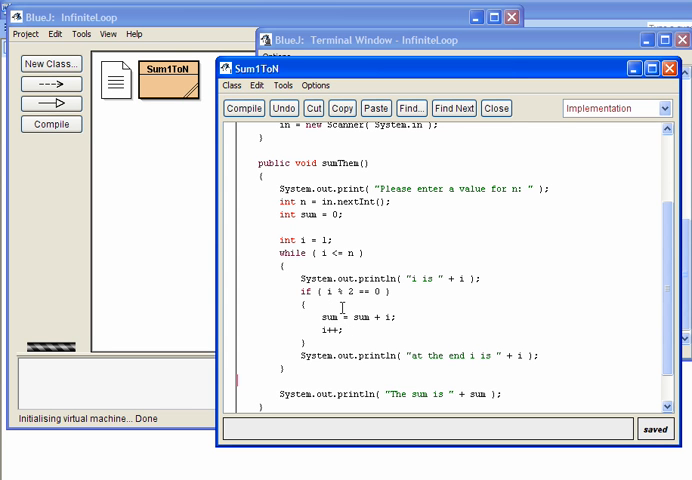
pyautogui.moveTo(343, 303)
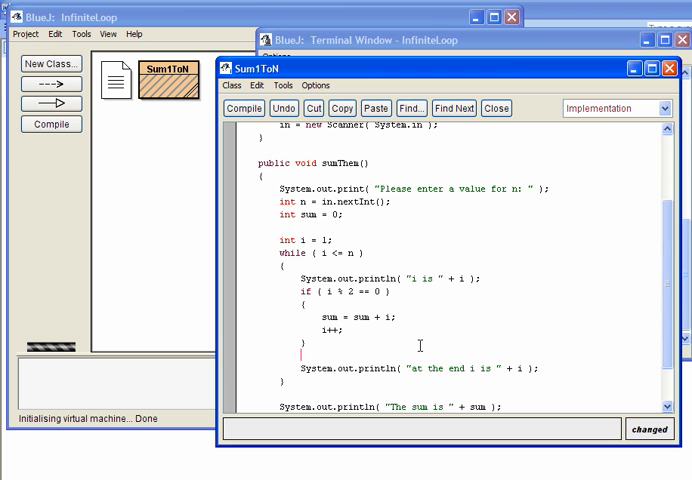
pyautogui.write('i')
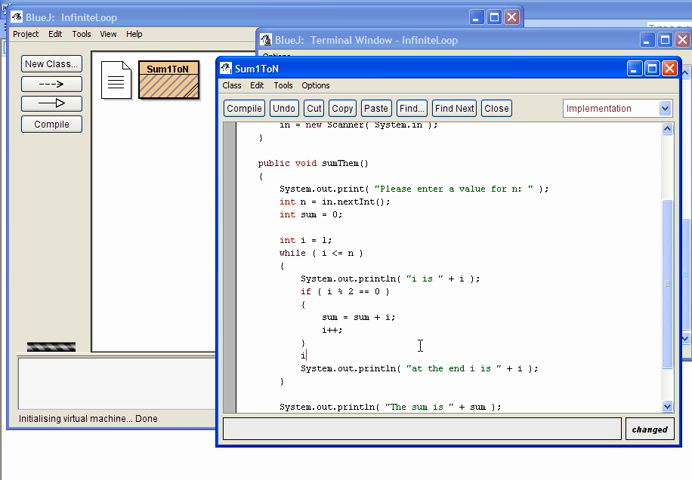
pyautogui.write('++;')
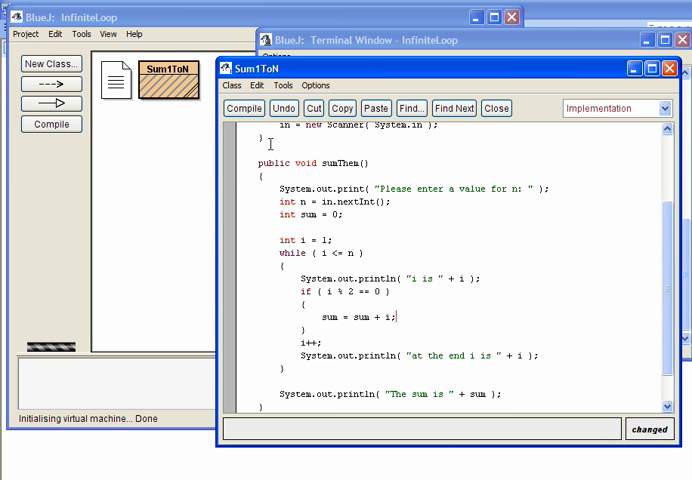
# Step: Recompile the corrected Sum1ToN class and begin creating a new Sum1ToN object
pyautogui.click(243, 108)
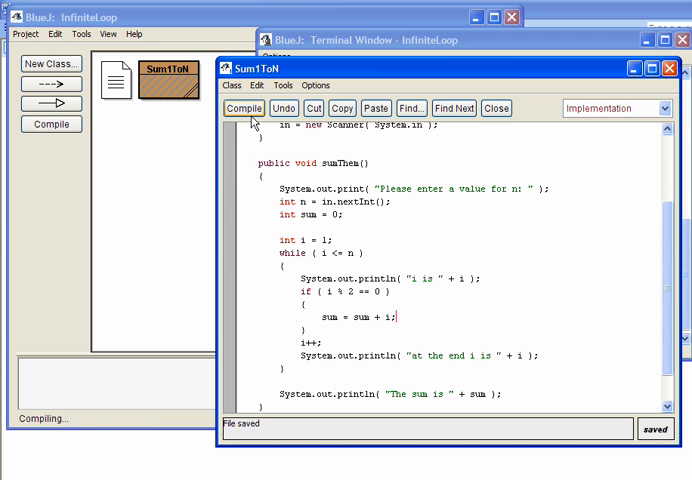
pyautogui.click(242, 108)
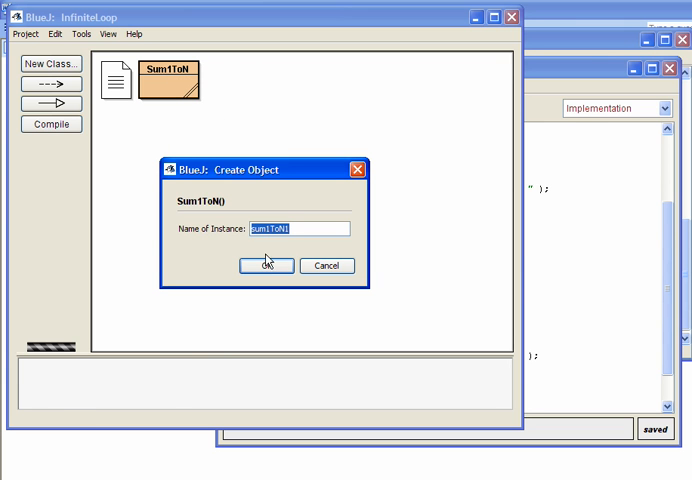
# Step: Create sum1ToN1, run sumThem with n as 4, and highlight "The sum is 6"
pyautogui.click(266, 265)
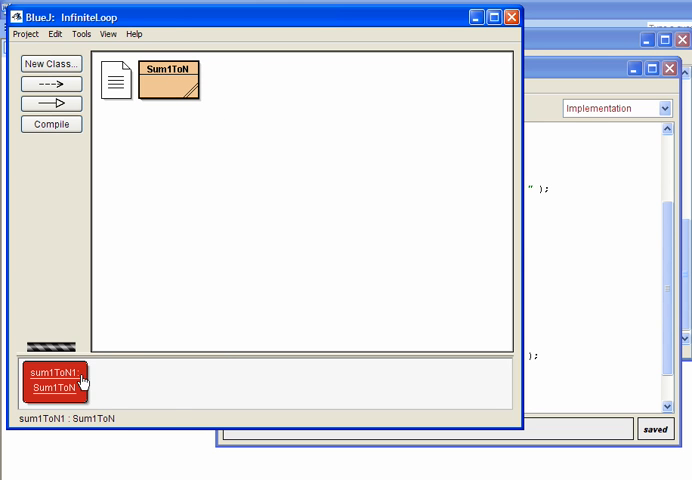
pyautogui.moveTo(100, 384)
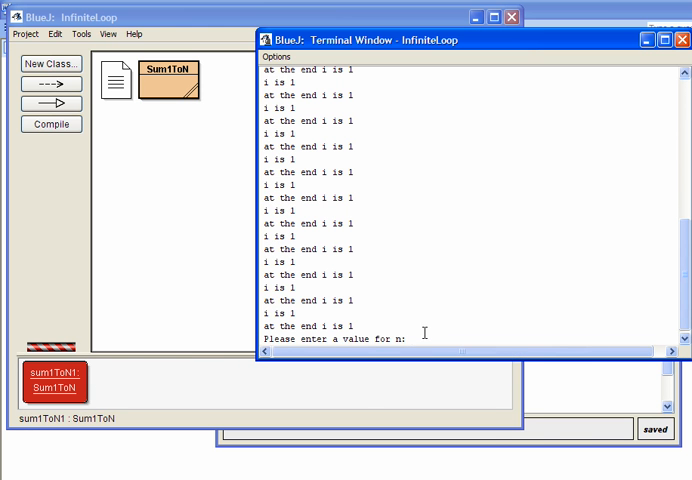
pyautogui.write('4')
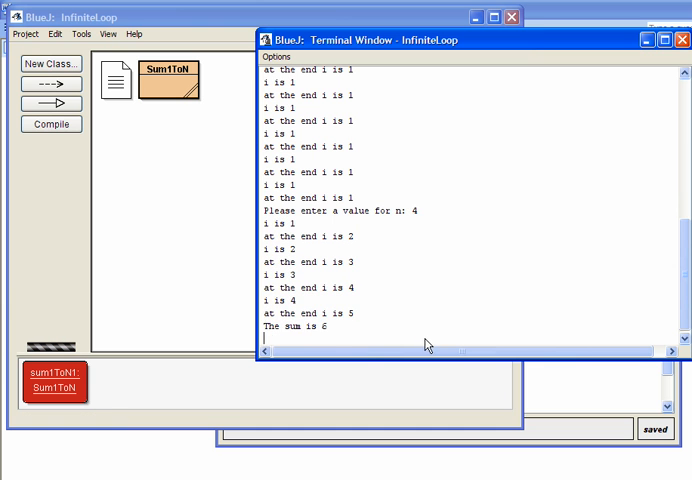
pyautogui.doubleClick(295, 327)
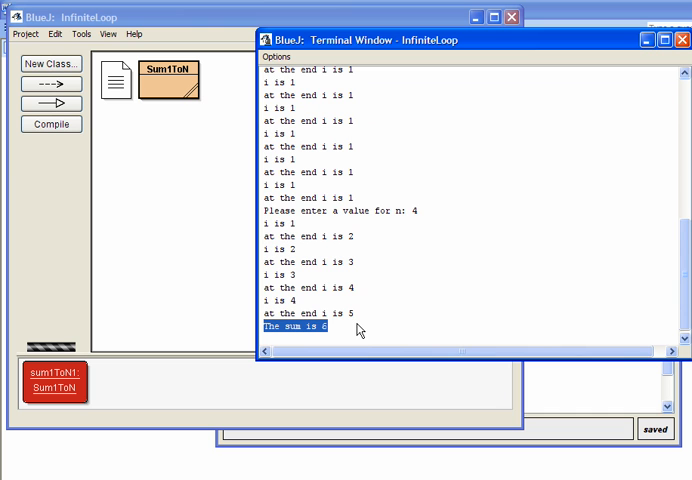
pyautogui.moveTo(303, 235)
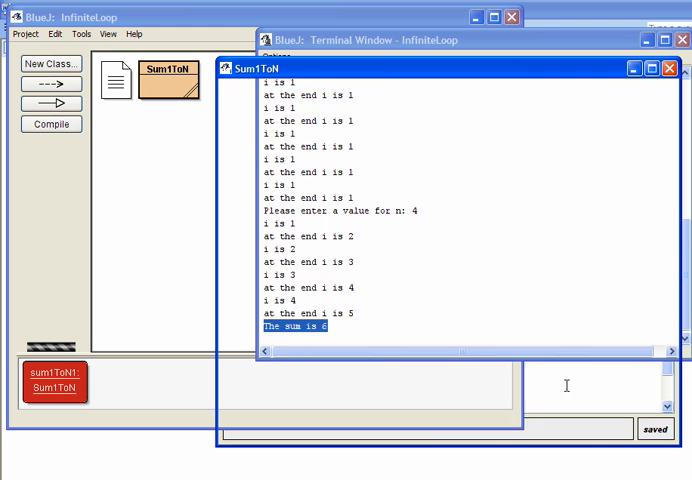
# Step: Bring the Sum1ToN editor window, showing the fixed sumThem loop, back to the front
pyautogui.click(255, 69)
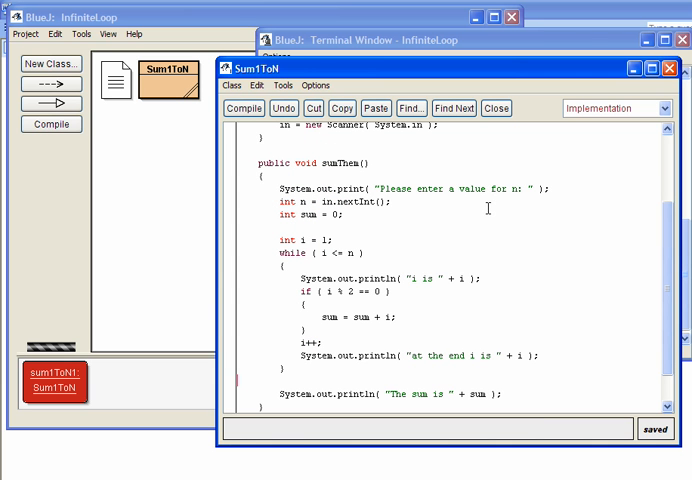
pyautogui.moveTo(168, 90)
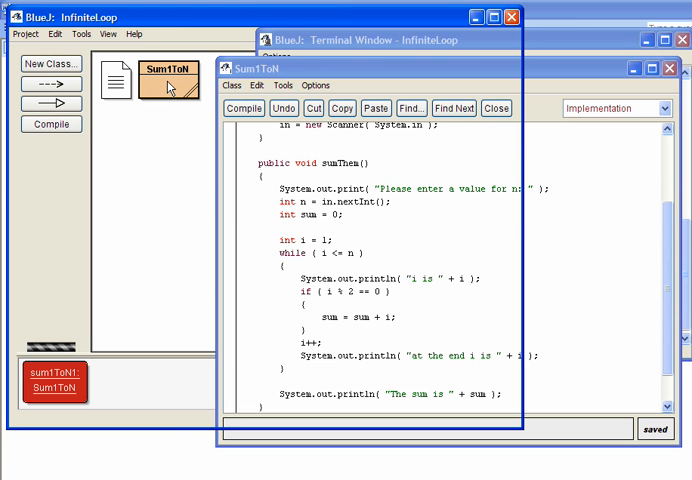
# Step: Run sumThem on sum1ToN1 again and highlight the terminal's 'The sum is 20' line
pyautogui.rightClick(175, 90)
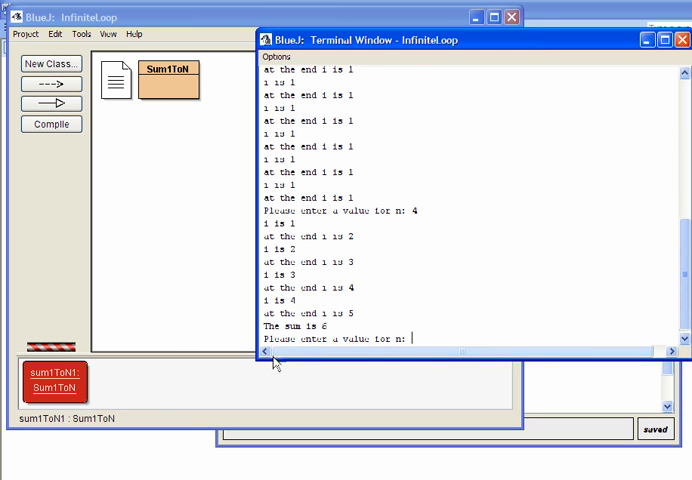
pyautogui.write('5')
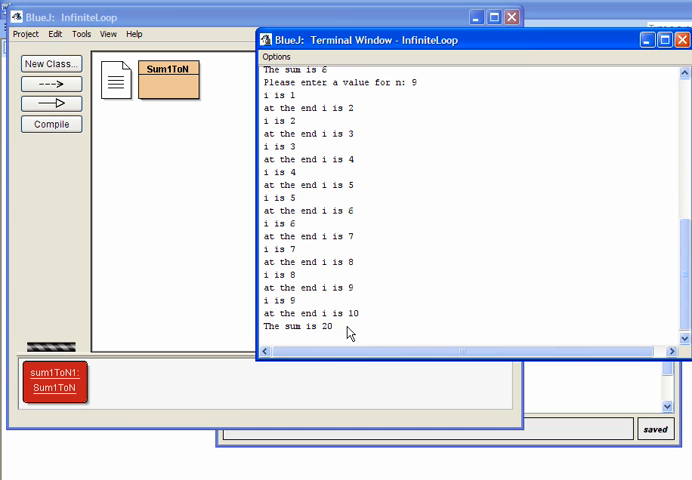
pyautogui.tripleClick(295, 328)
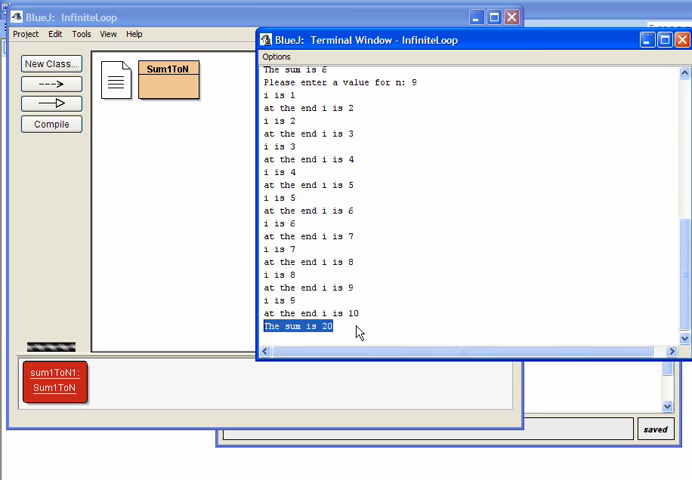
pyautogui.moveTo(336, 256)
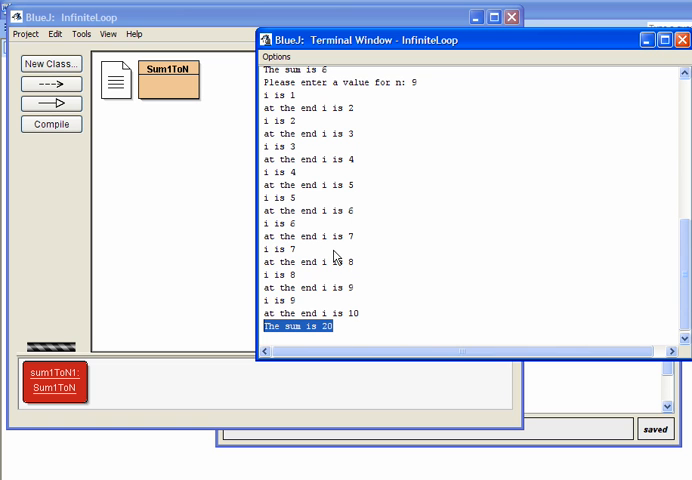